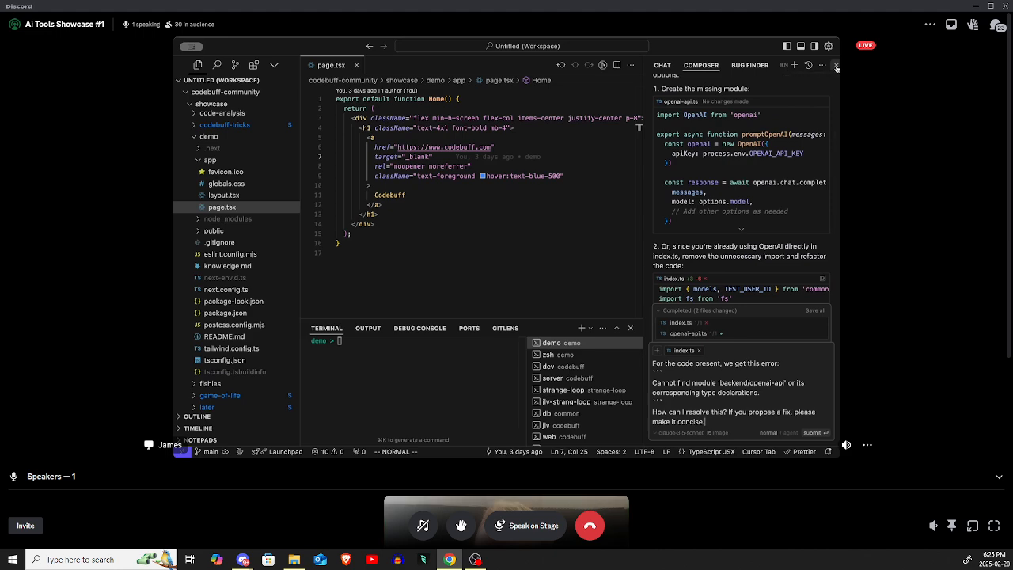
Run 'npm install -g codebuff' in the terminal and launch codebuff in the demo project
left_click(836, 65)
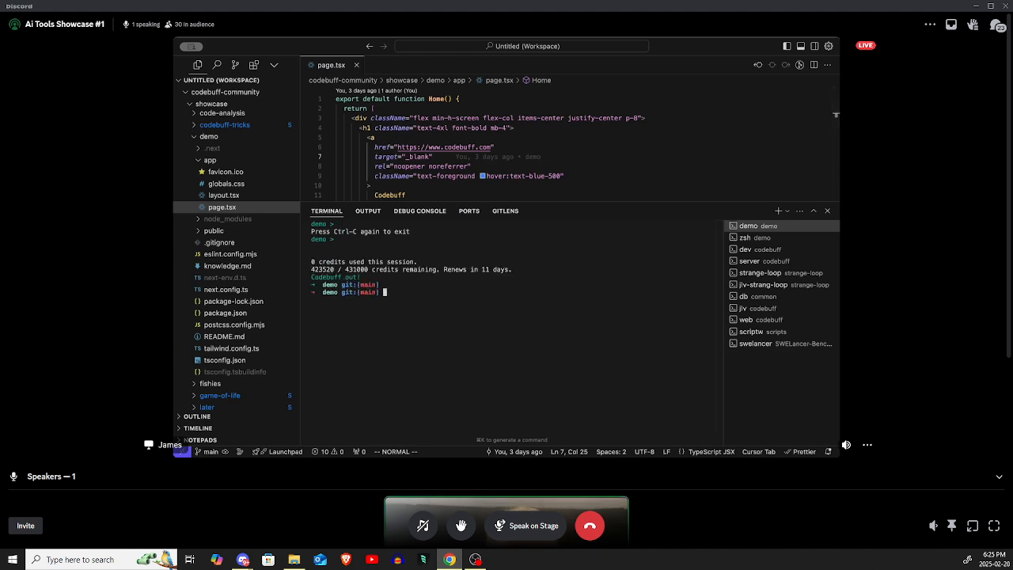
type("npm")
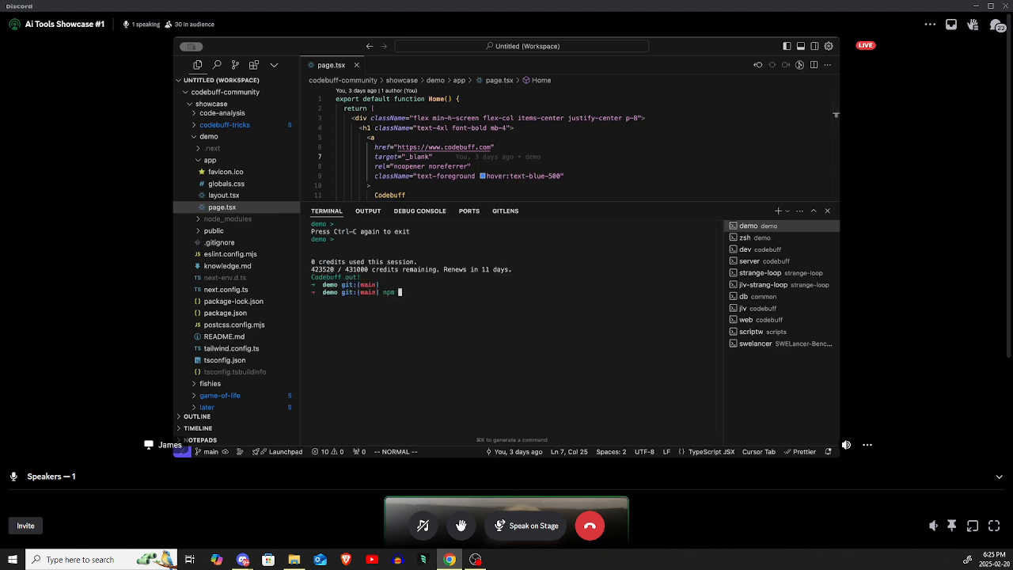
type("install -")
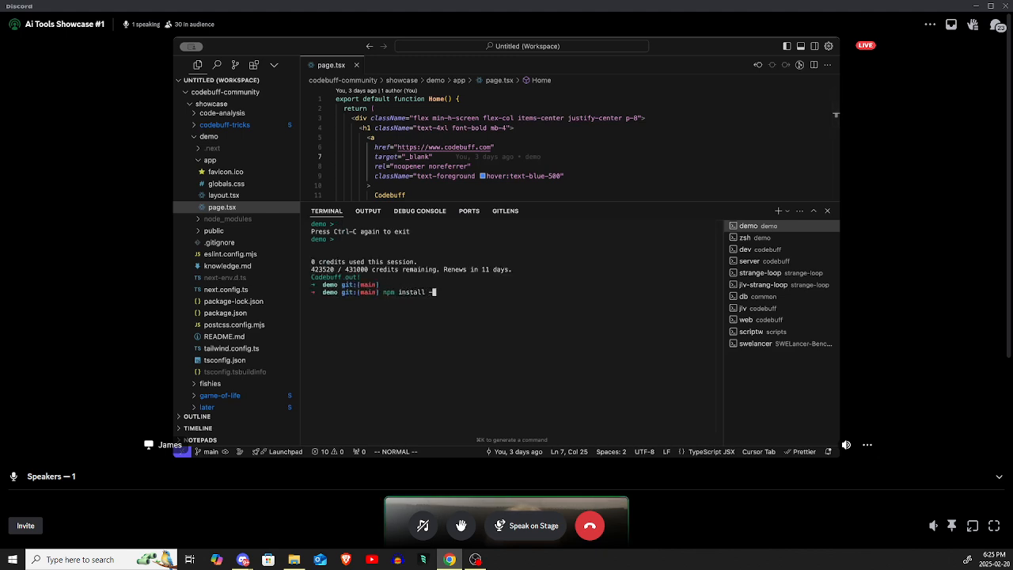
type("g codebuff")
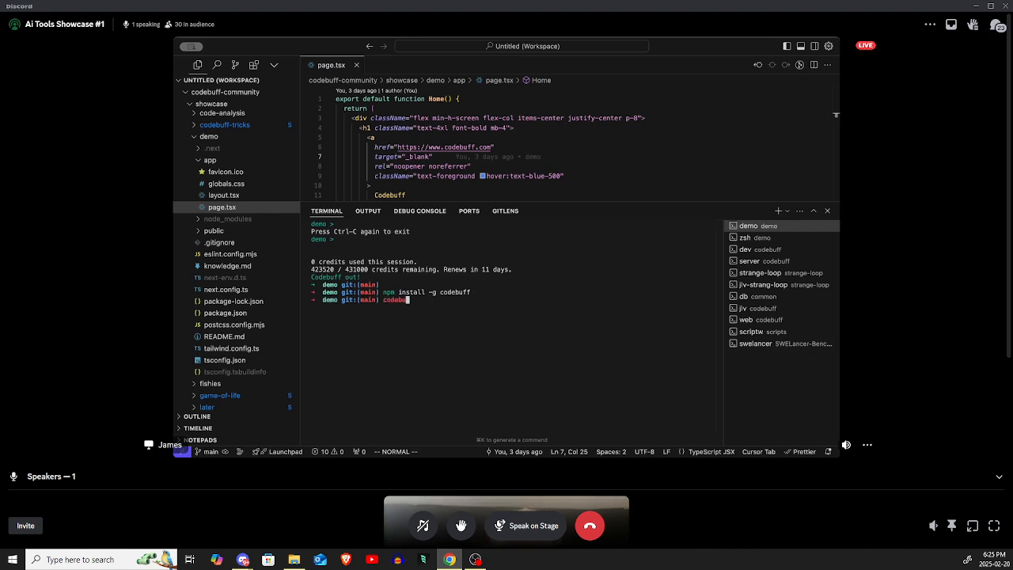
key("Enter")
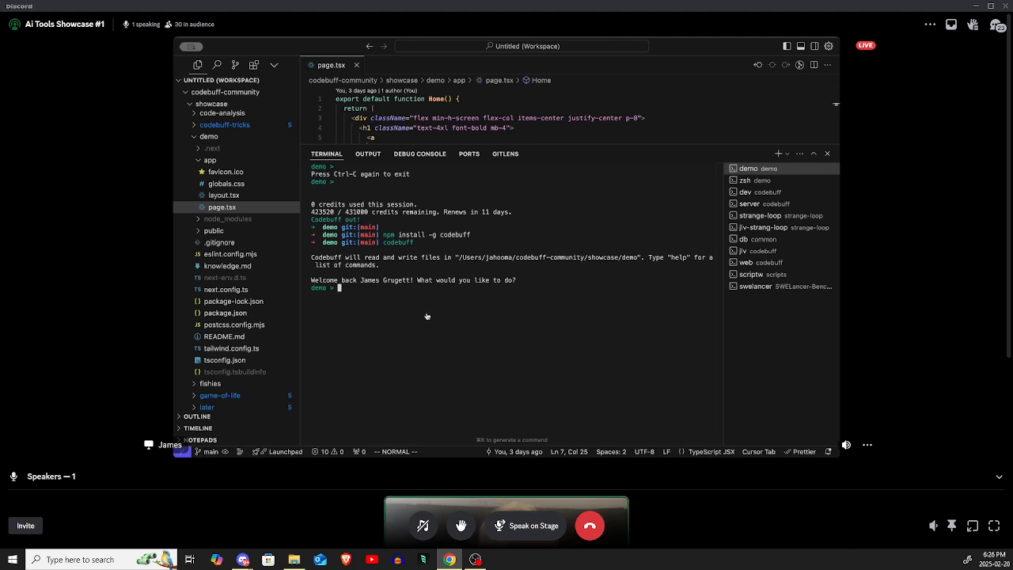
mouse_move(469, 309)
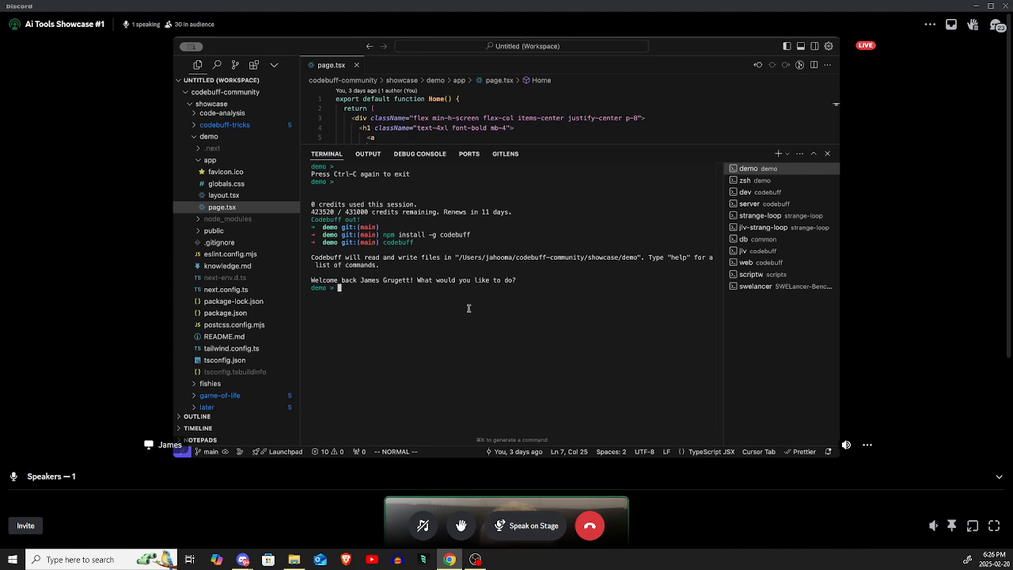
mouse_move(481, 318)
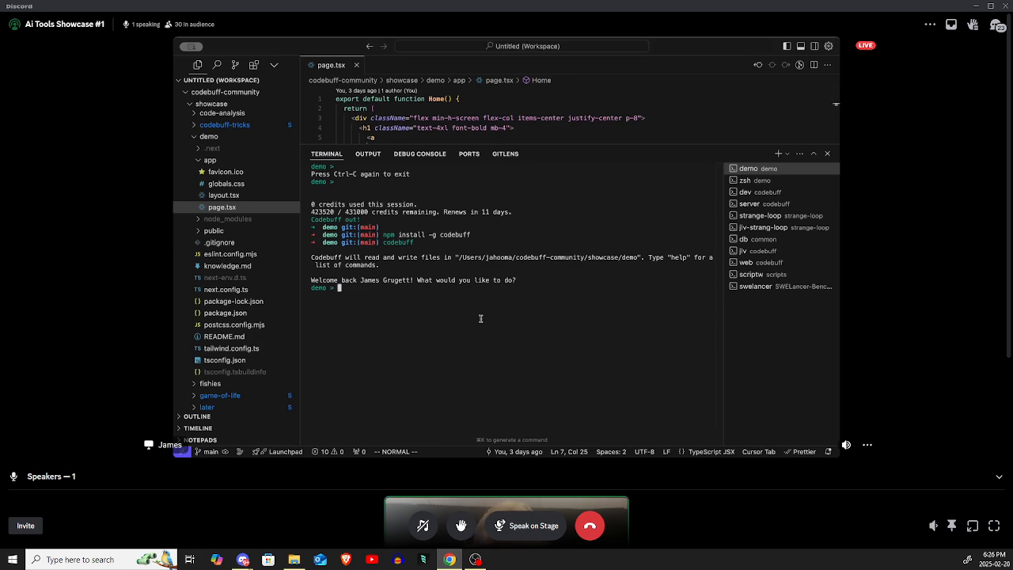
mouse_move(487, 310)
type("M")
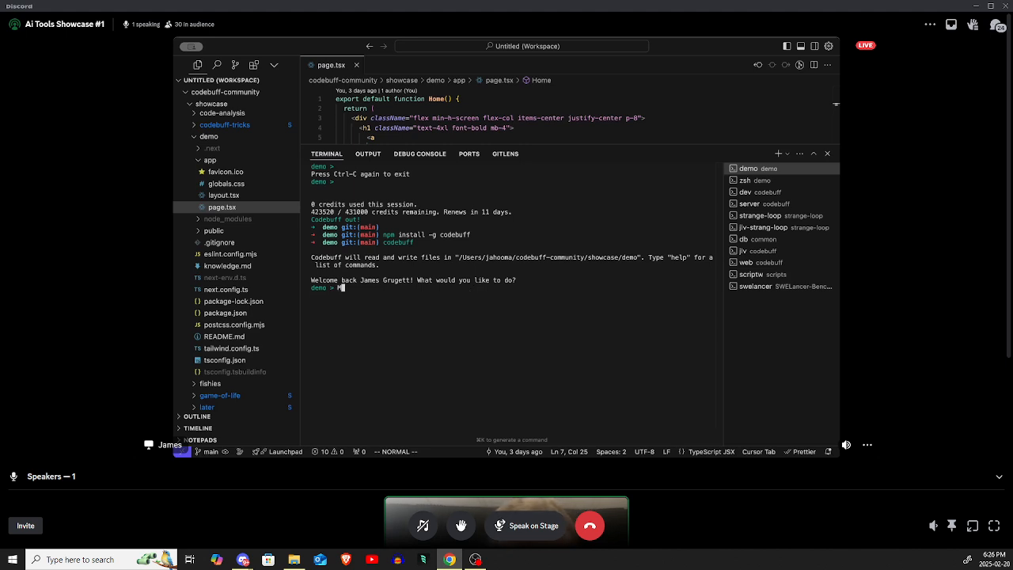
Ask Codebuff to 'Create a simulation of a fish tank with lots of fish'
type("Create a simulation of a fish tank with lots of fish")
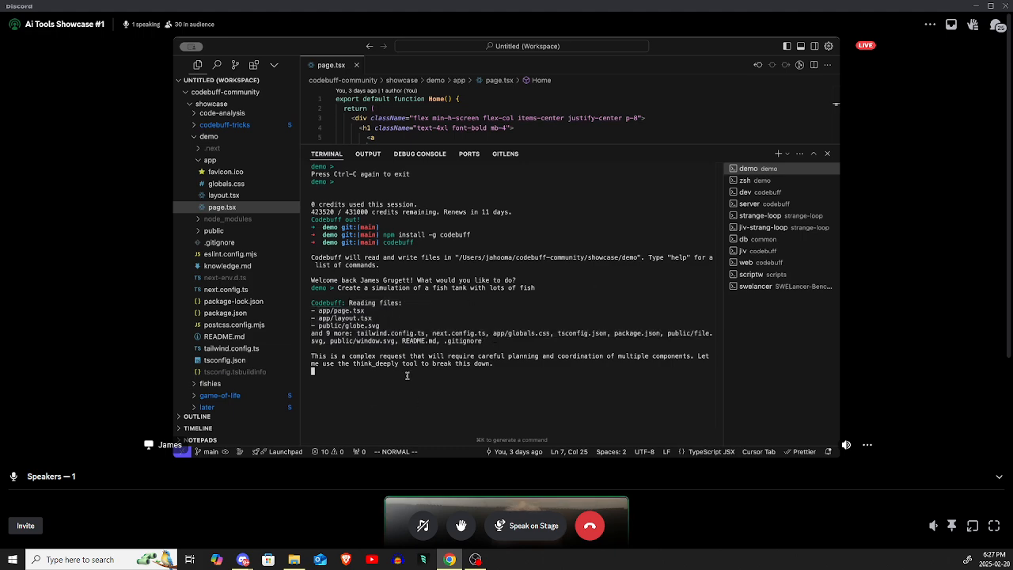
mouse_move(516, 310)
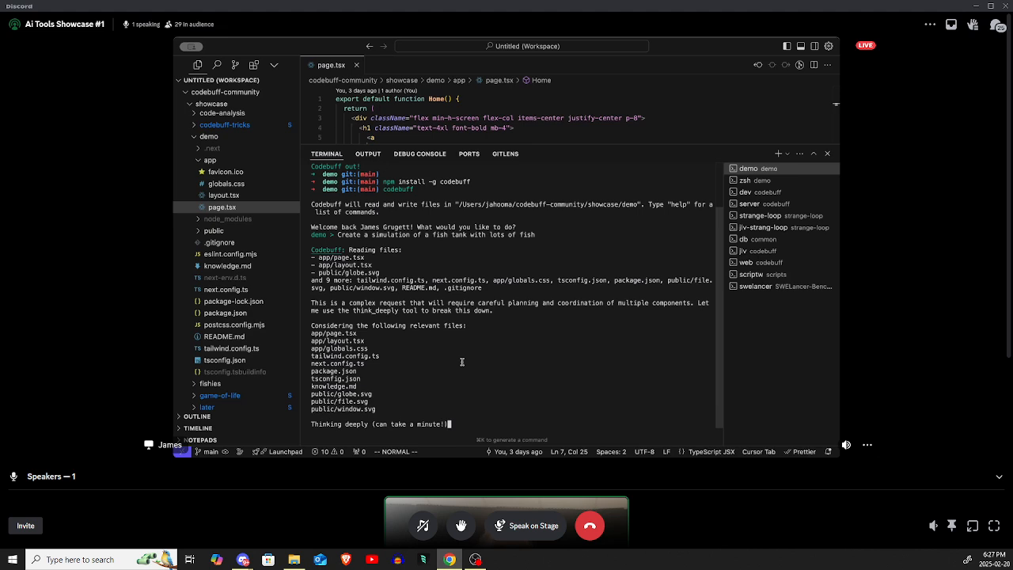
mouse_move(392, 399)
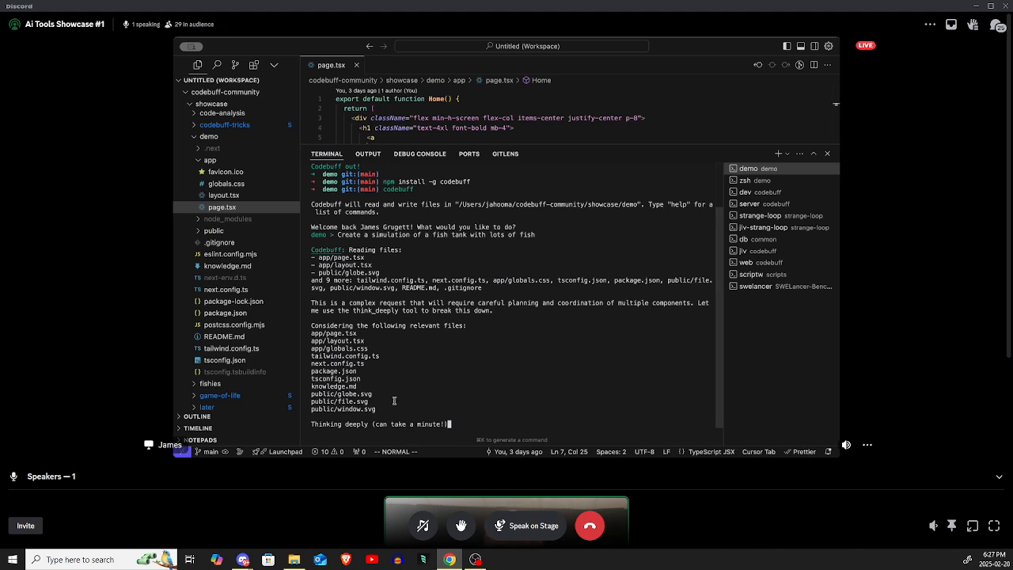
mouse_move(369, 362)
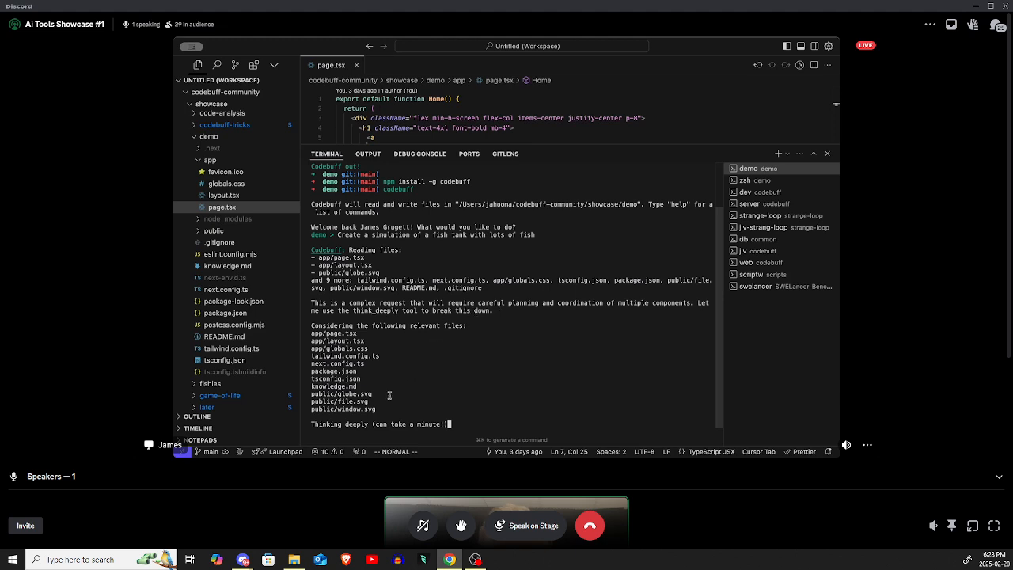
mouse_move(433, 370)
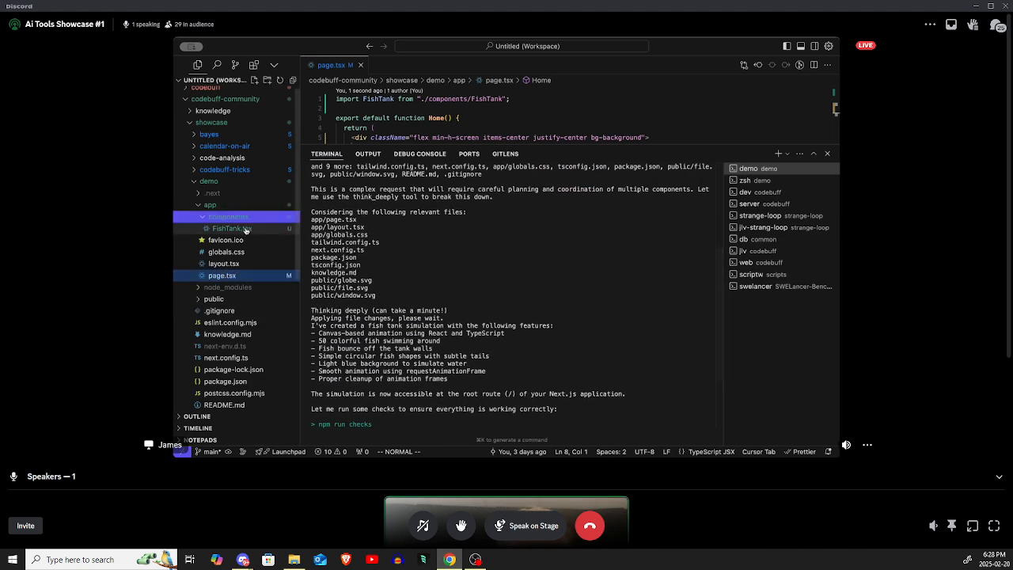
Review FishTank.tsx, then page.tsx showing the FishTank import and <FishTank /> usage
left_click(228, 228)
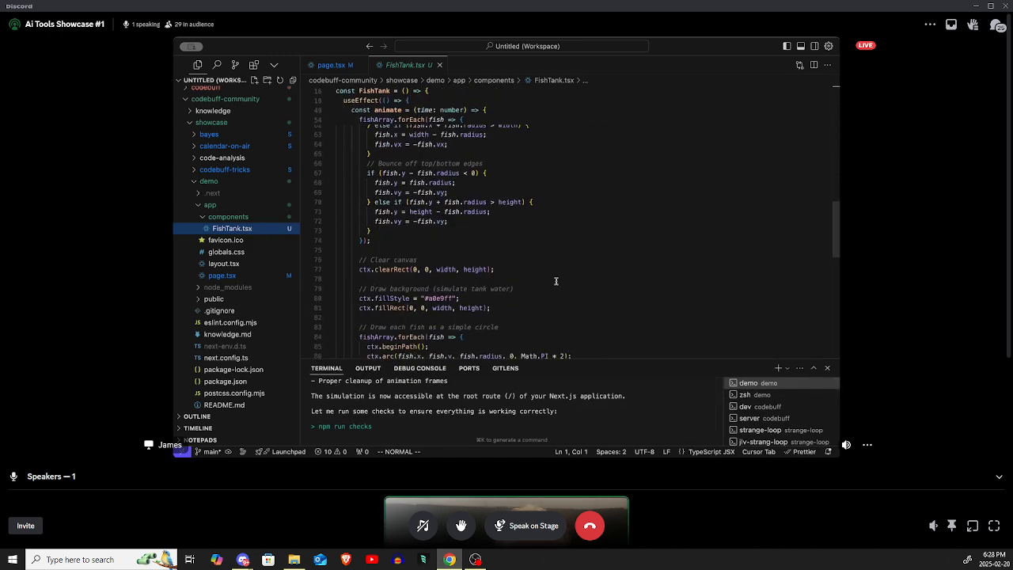
scroll("down", 3)
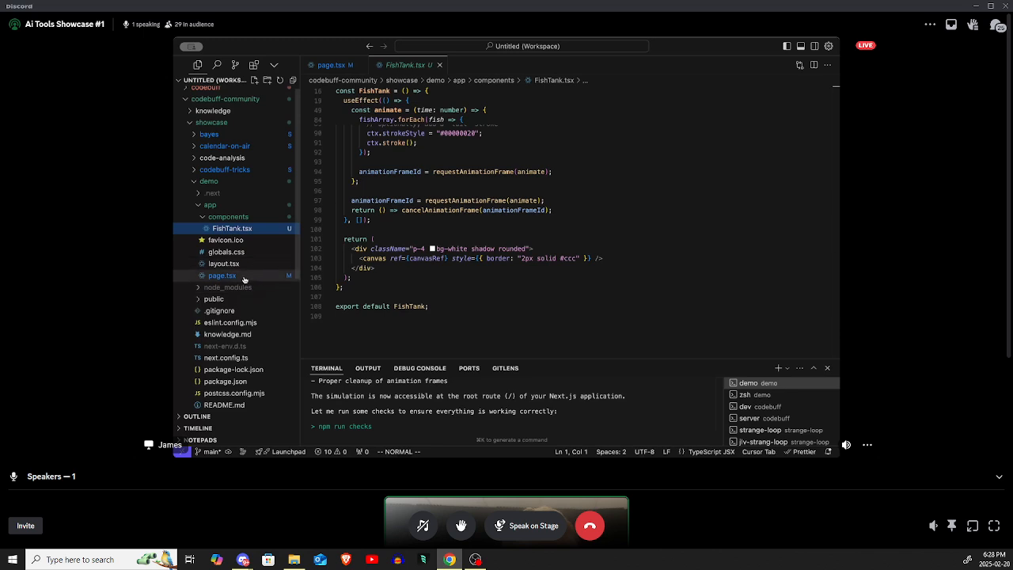
left_click(222, 275)
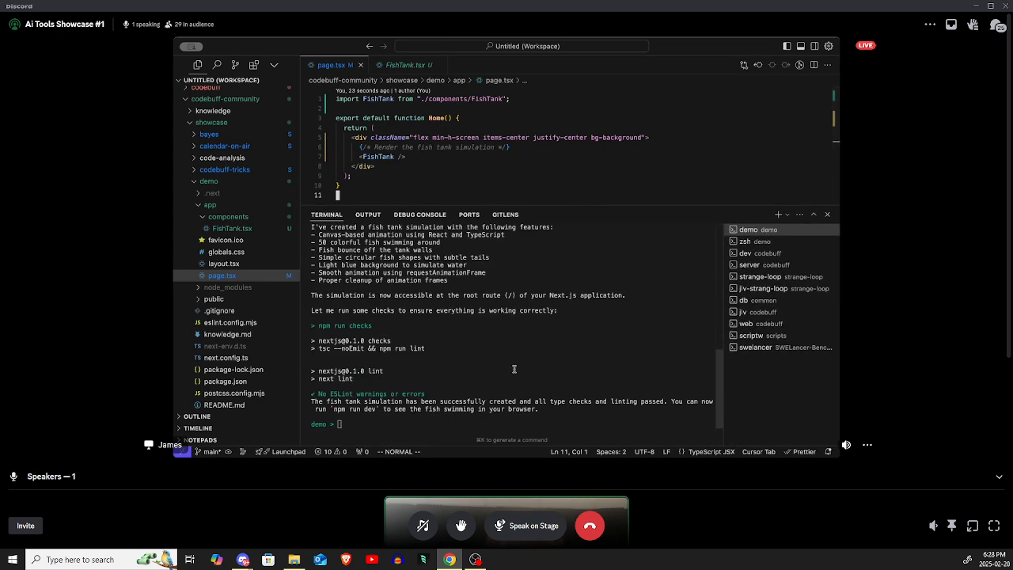
mouse_move(275, 244)
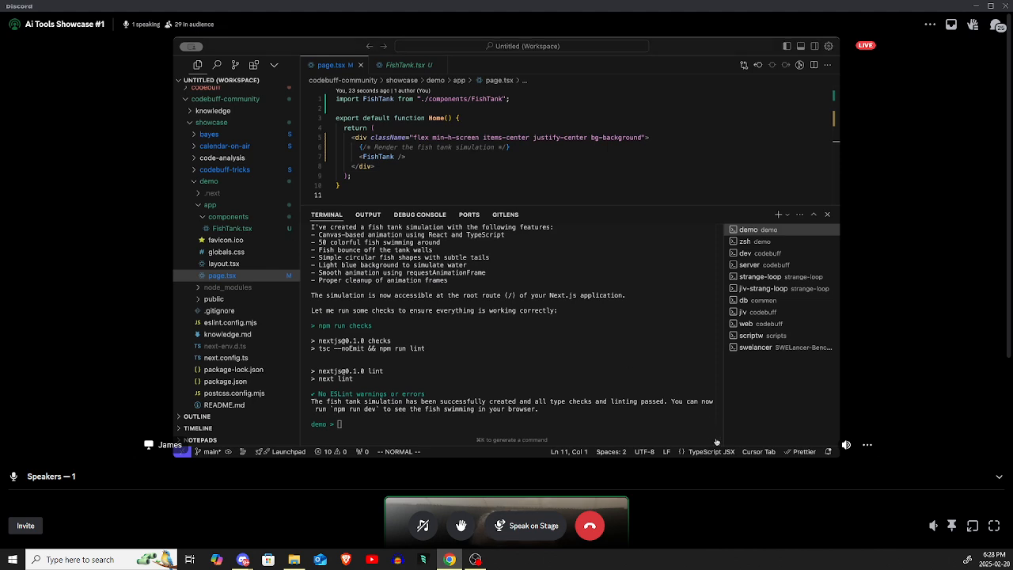
mouse_move(627, 161)
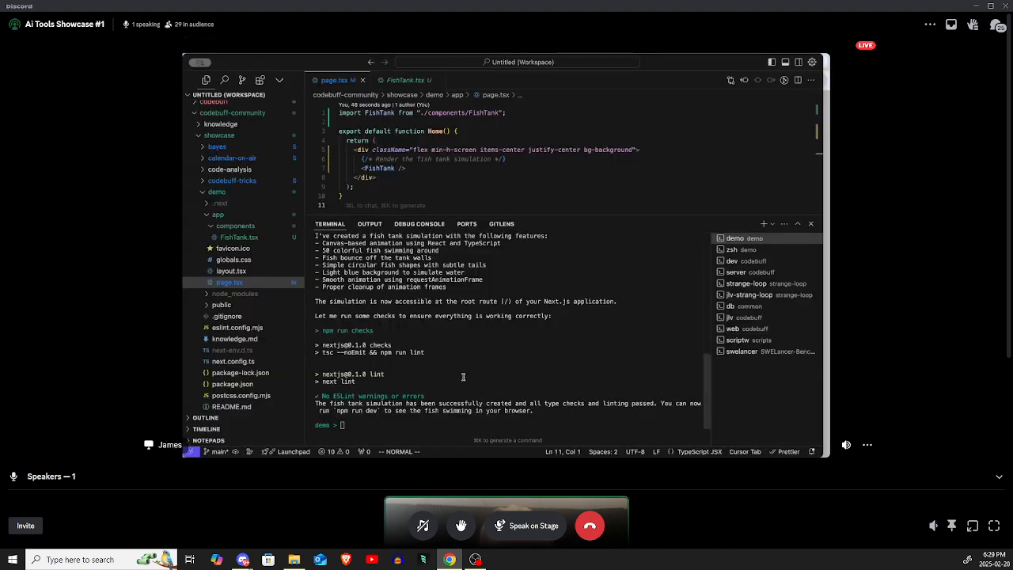
Ask Codebuff to 'Fix error' so it adds 'use client' and updates knowledge.md
type("Plese")
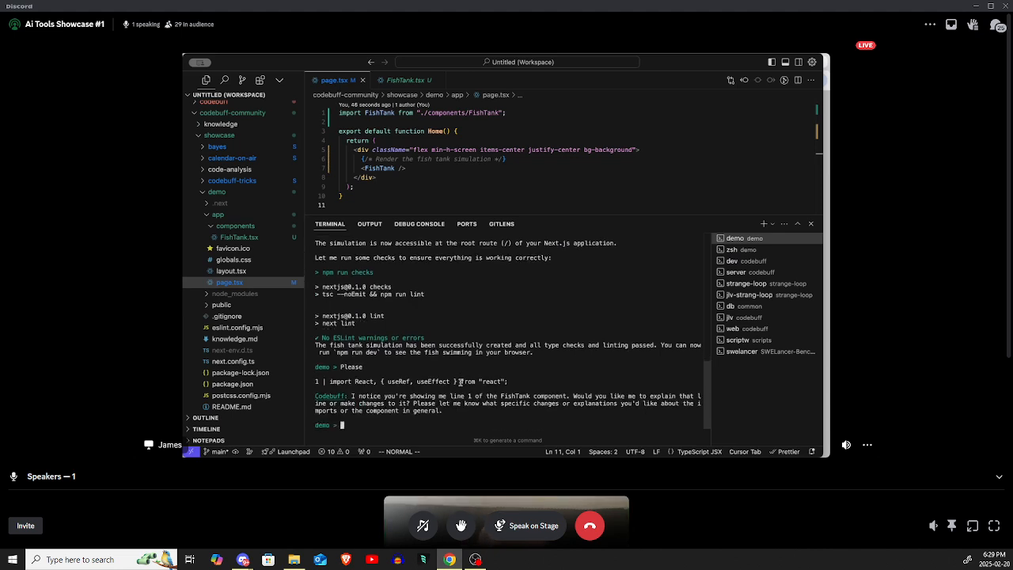
type("Fix error")
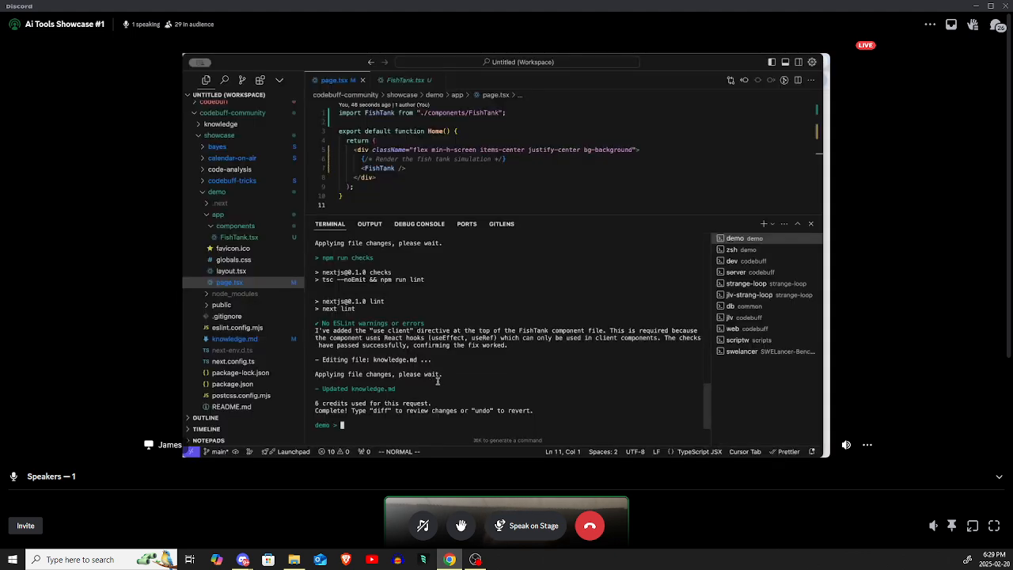
type("Make them loo")
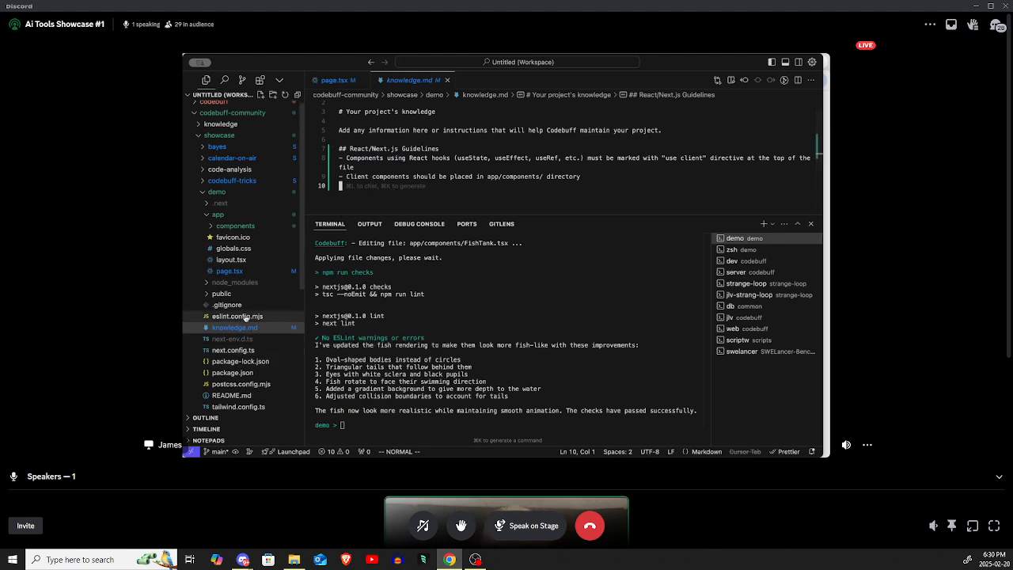
mouse_move(247, 324)
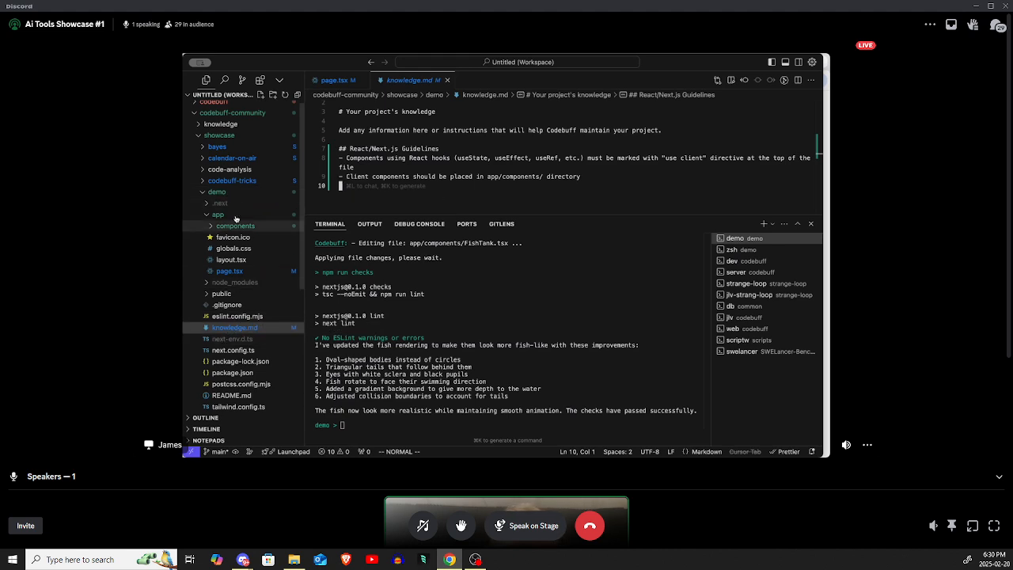
mouse_move(237, 222)
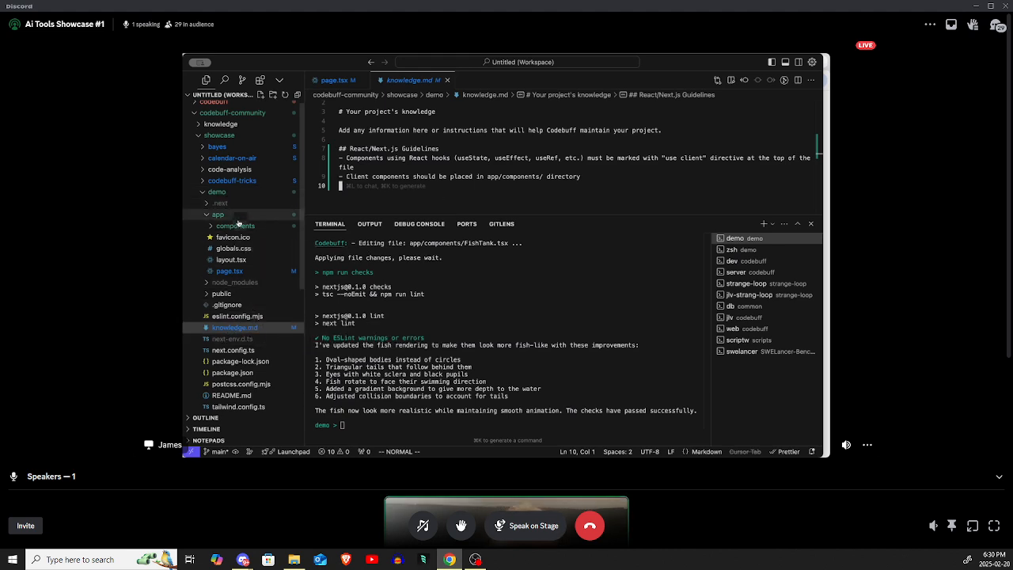
Reveal FishTank.tsx inside the components folder in the Explorer
left_click(235, 225)
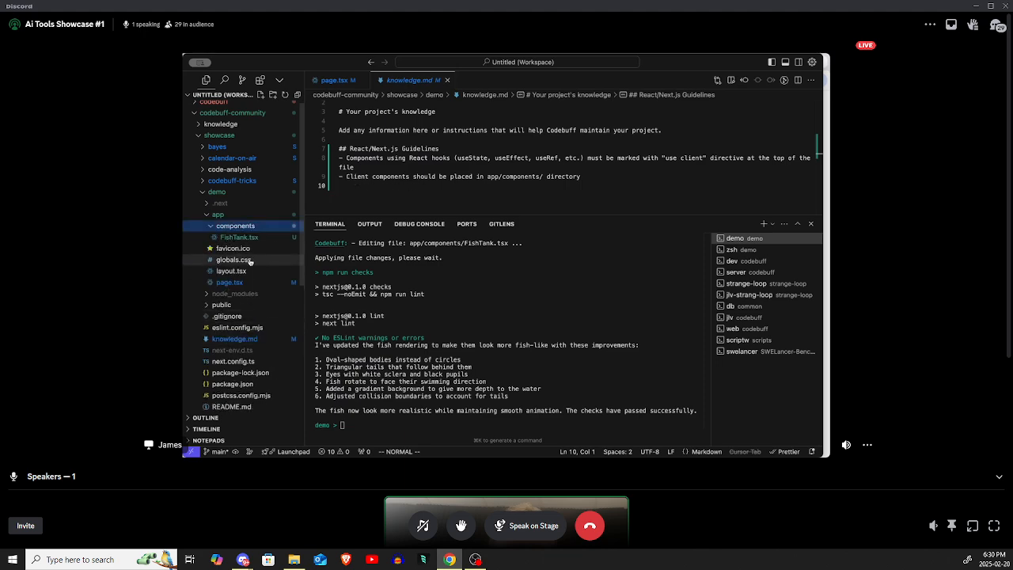
mouse_move(239, 237)
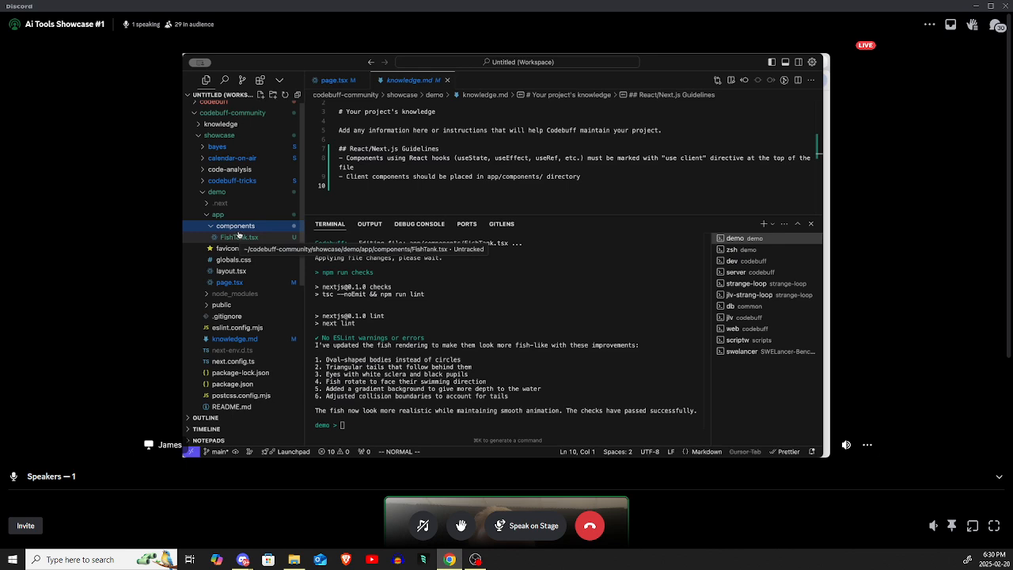
mouse_move(252, 238)
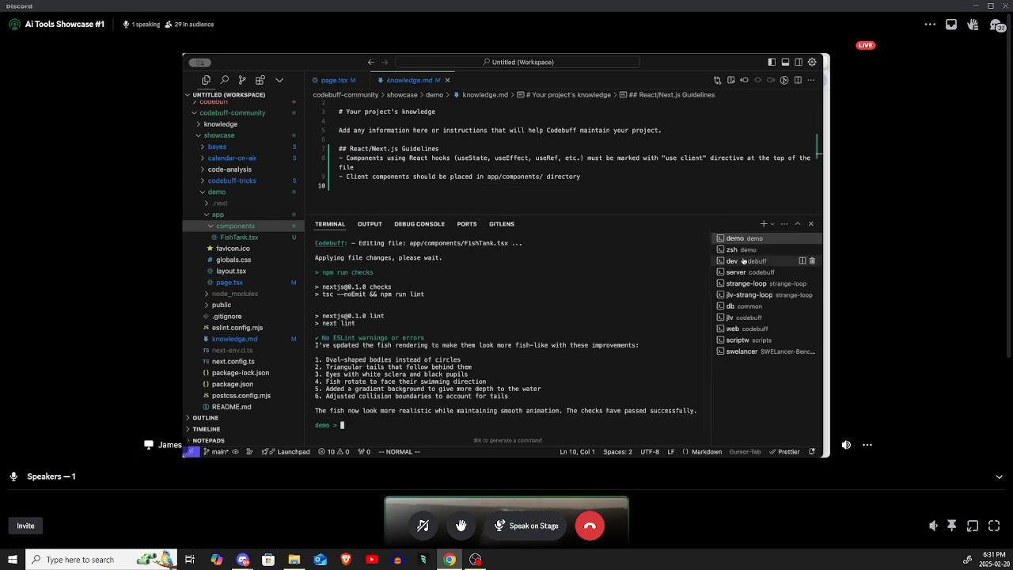
mouse_move(744, 259)
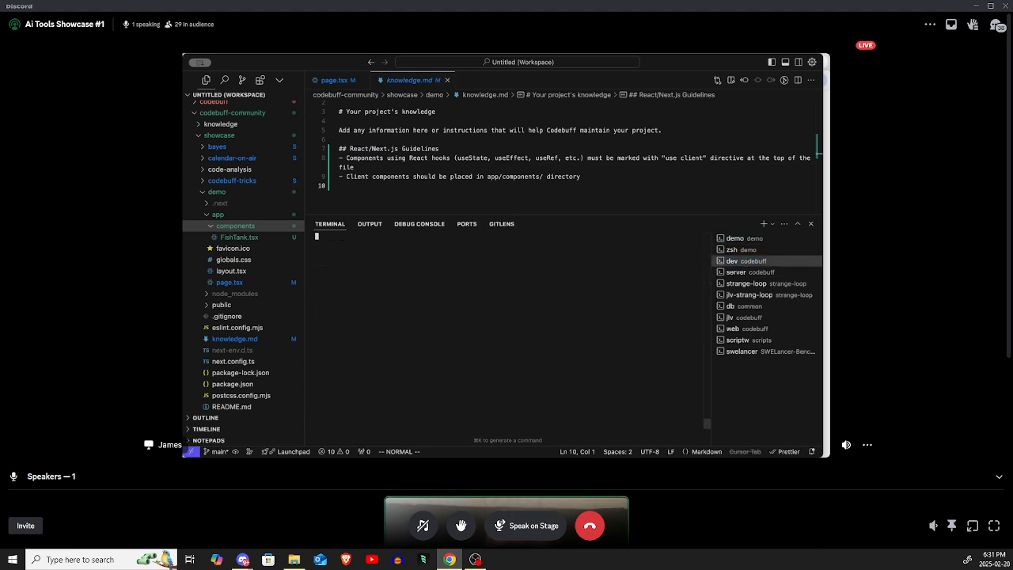
Run codebuff in the codebuff repository and ask 'Tell me about this codebase'
left_click(231, 112)
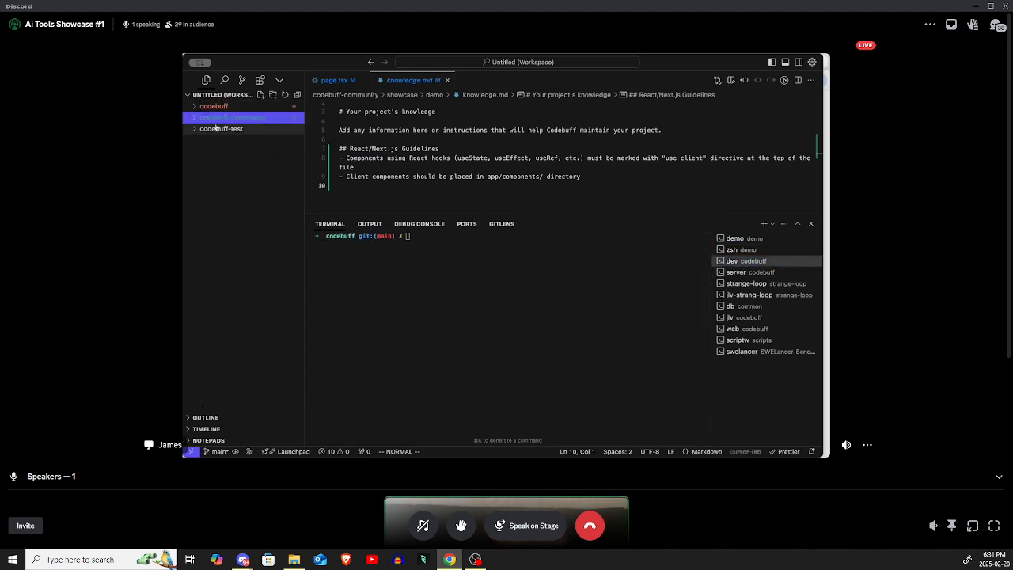
left_click(214, 104)
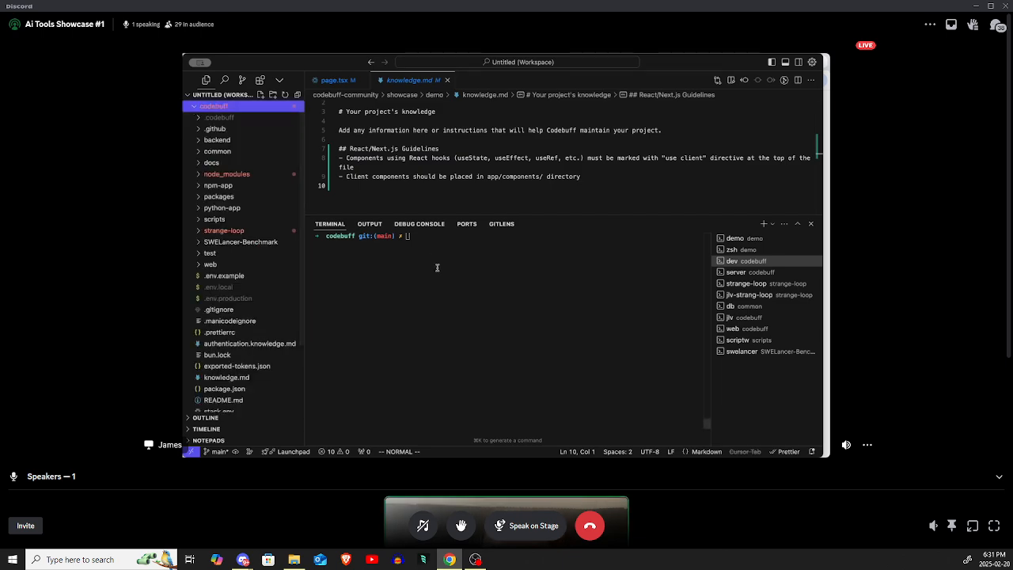
type("c")
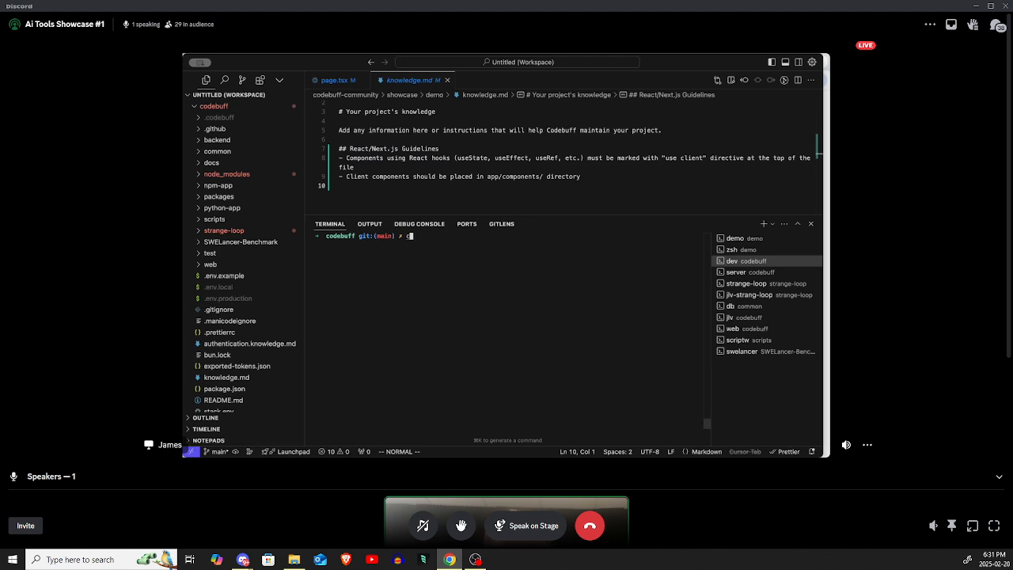
type("codebuff")
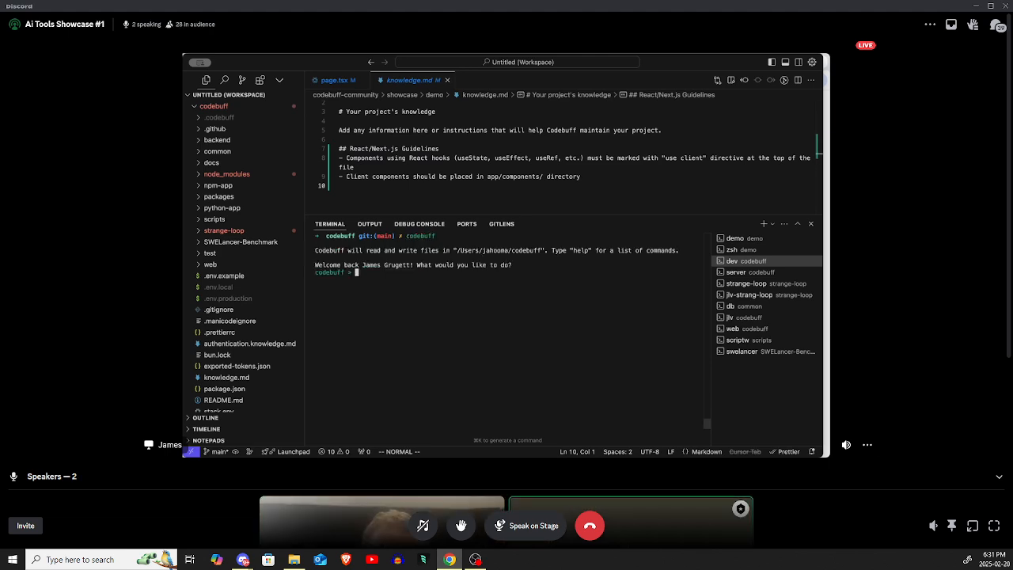
type("Tell me ab out this")
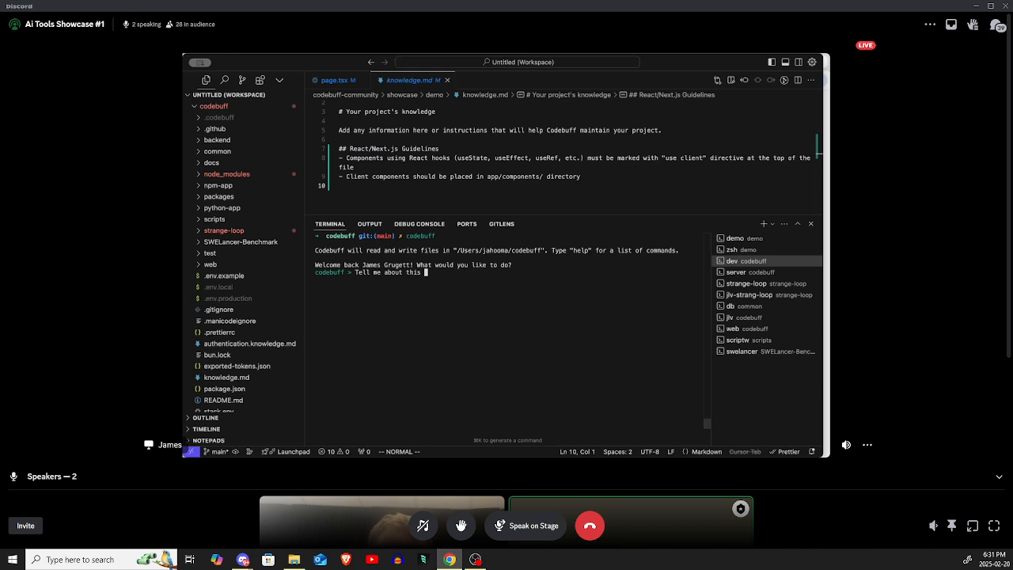
type("codebase")
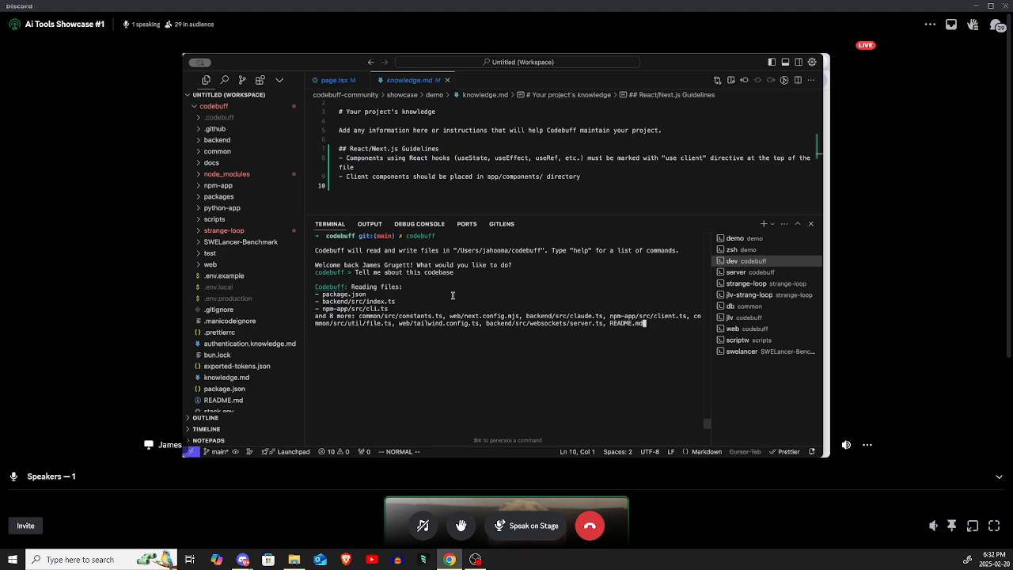
mouse_move(383, 323)
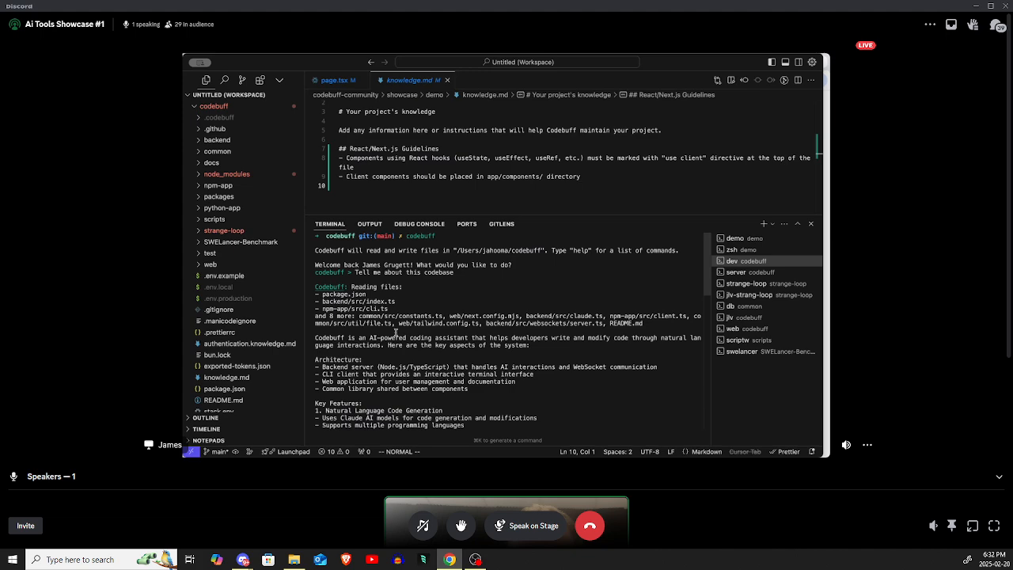
Browse the Explorer tree while Codebuff prints its codebase summary
scroll("down", 3)
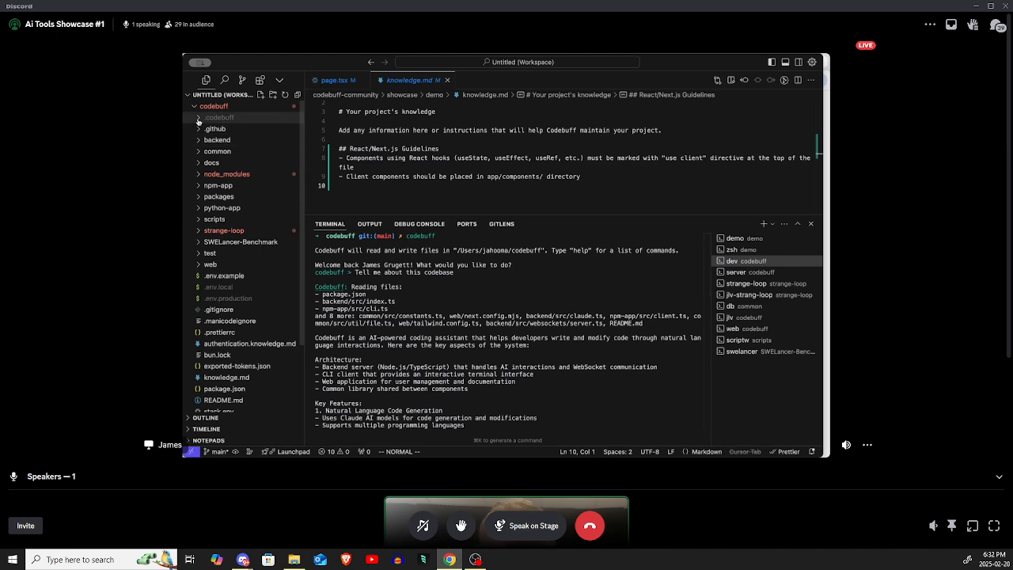
mouse_move(263, 231)
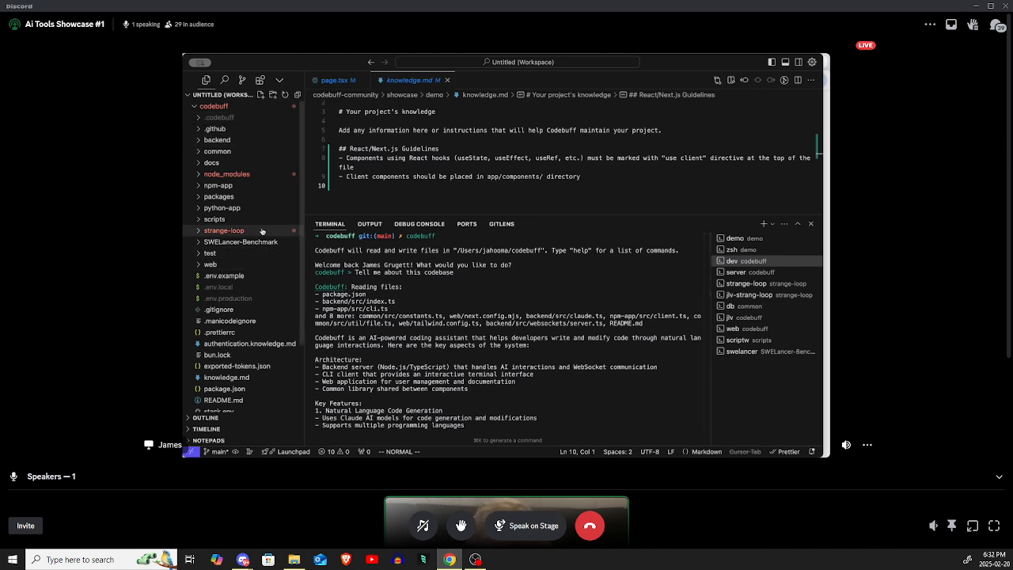
mouse_move(207, 128)
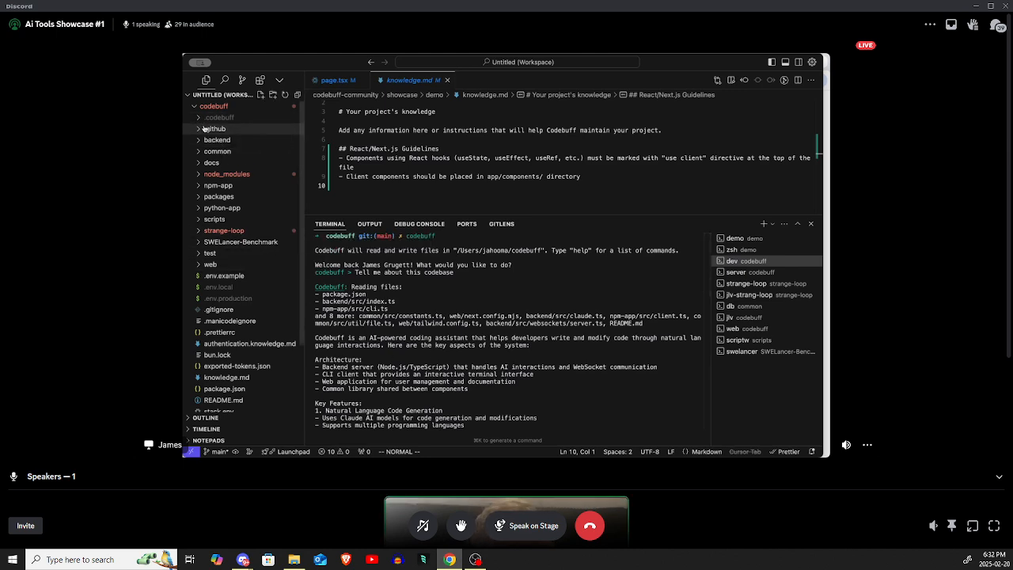
mouse_move(462, 357)
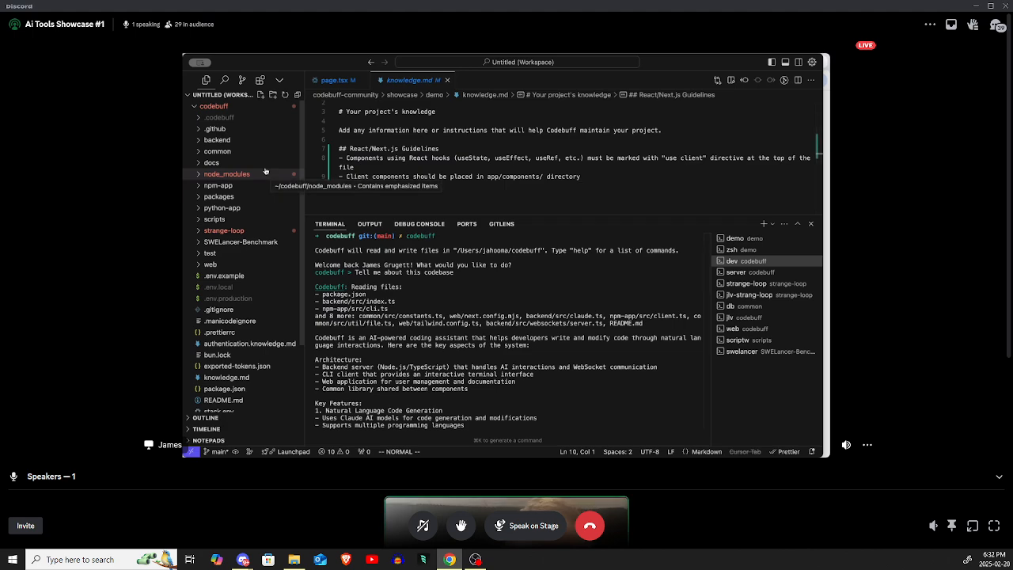
mouse_move(212, 152)
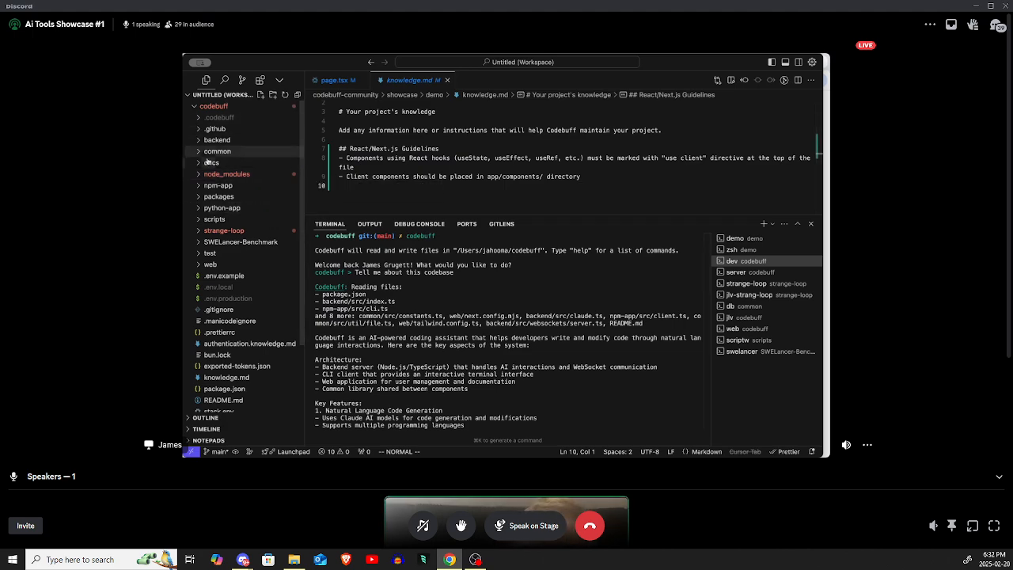
Scroll to the end of Codebuff's overview covering tech stack and local dev setup
scroll("down", 3)
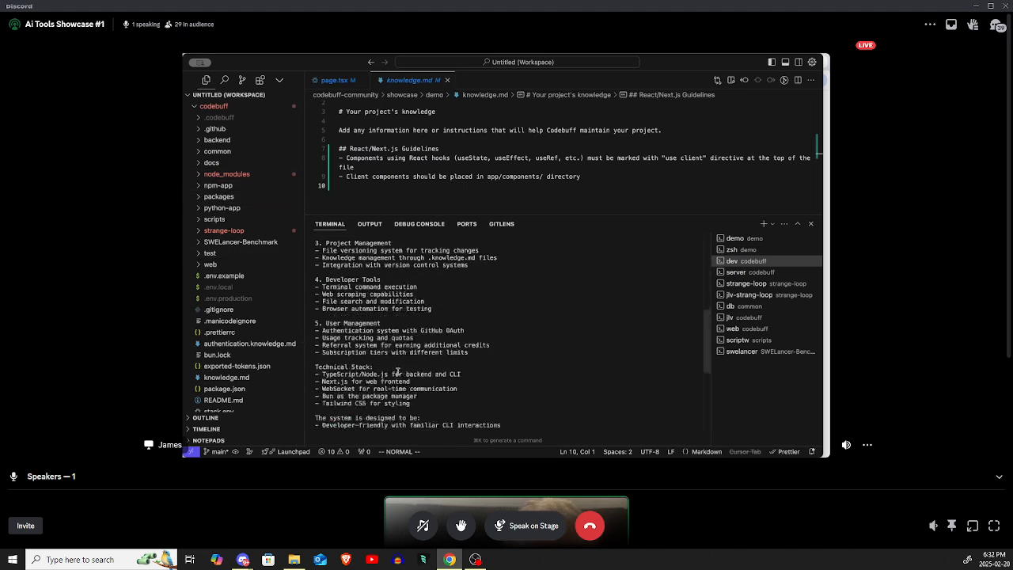
scroll("down", 3)
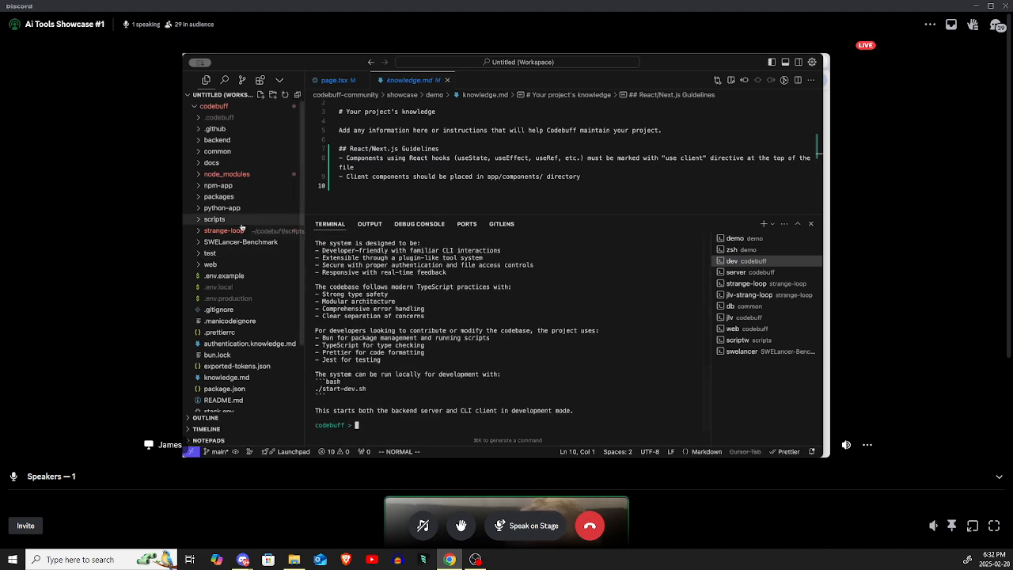
mouse_move(212, 108)
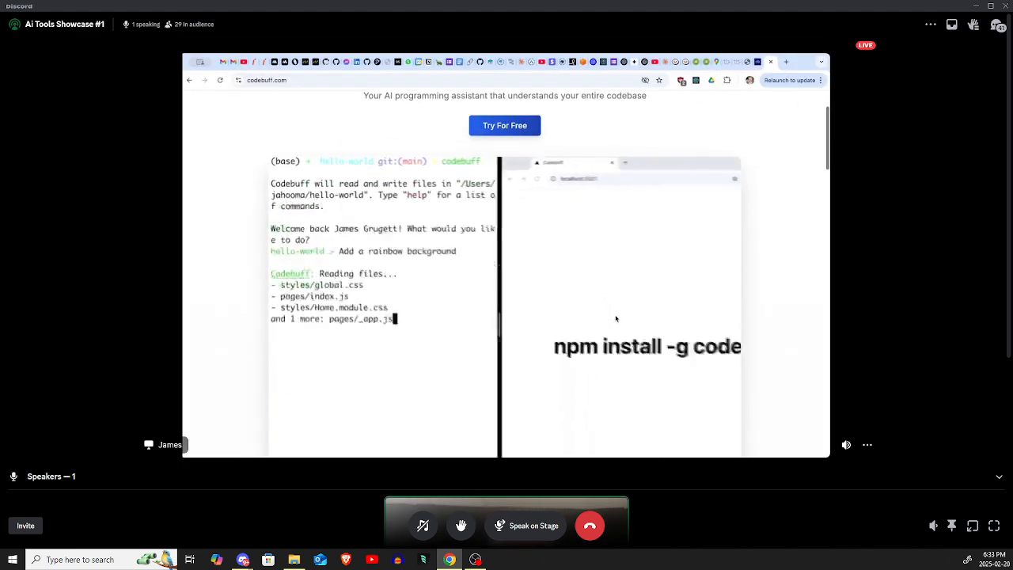
Scroll the codebuff.com homepage through the hero demo, feature cards, Try It Out and testimonials
scroll("down", 3)
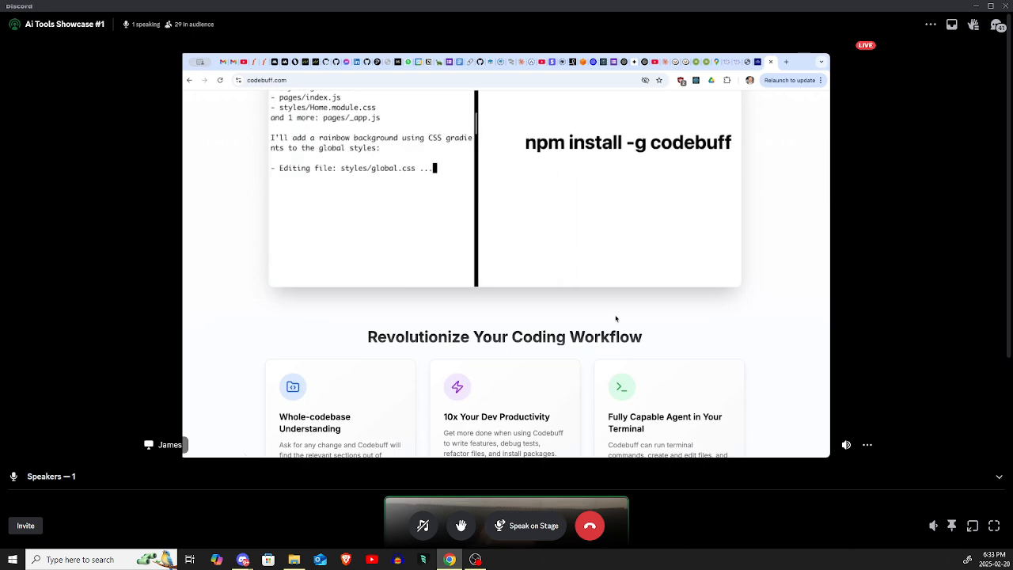
scroll("down", 3)
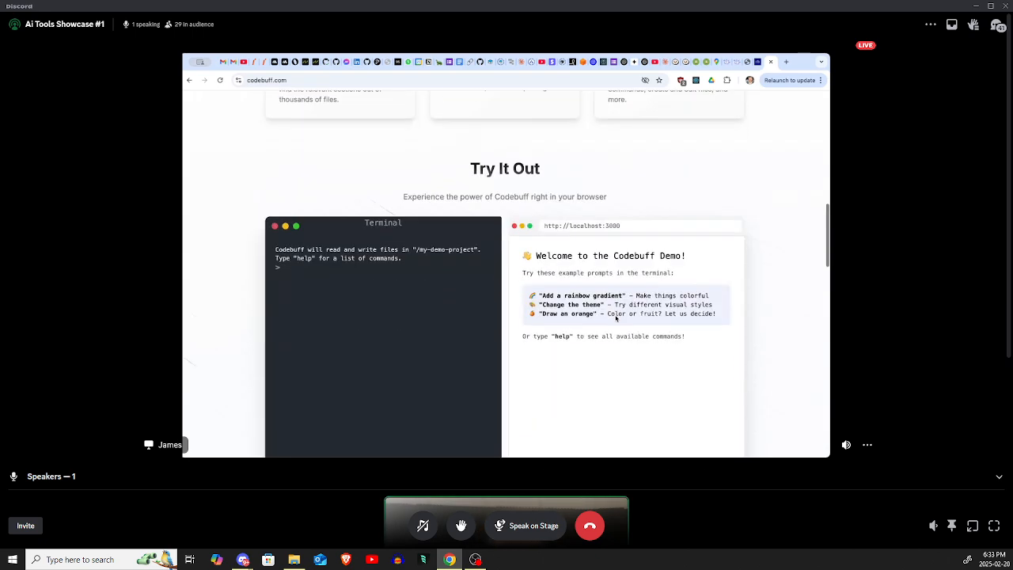
scroll("down", 3)
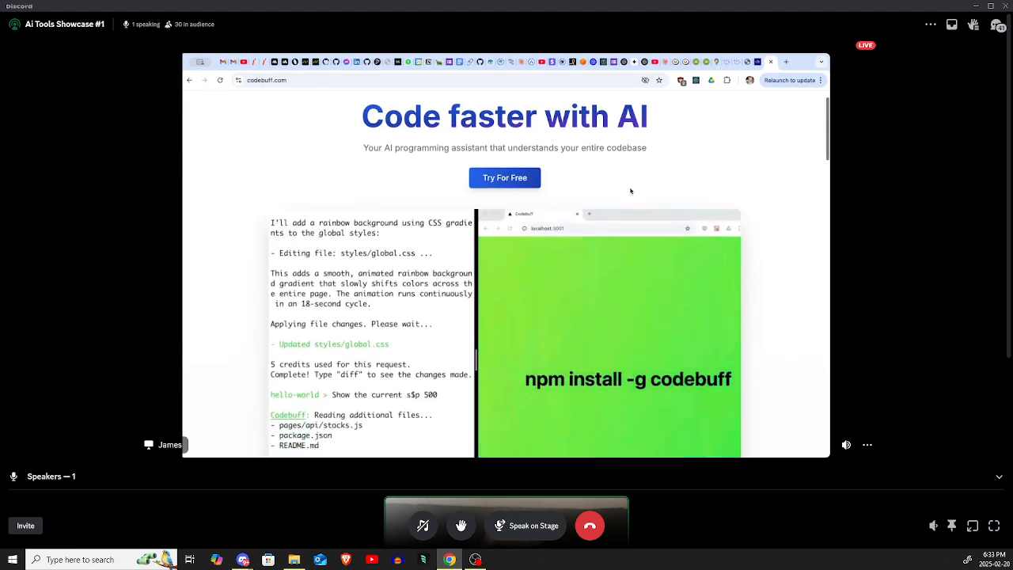
scroll("down", 3)
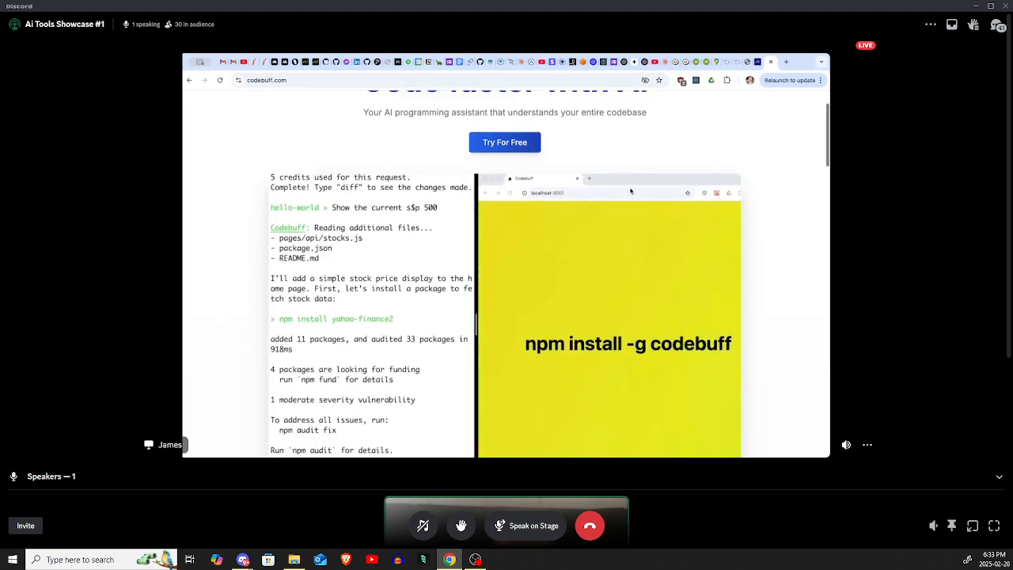
scroll("down", 3)
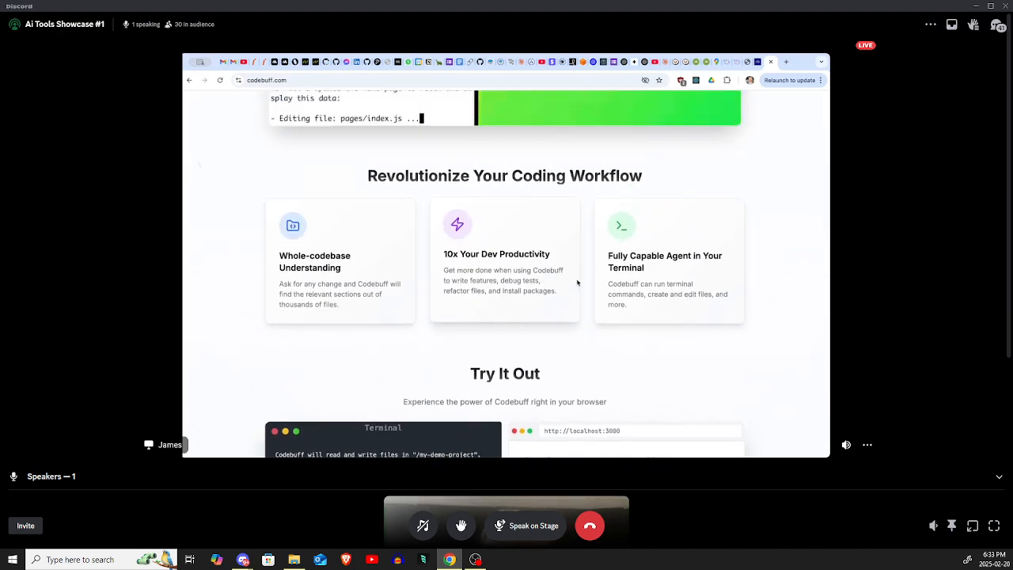
scroll("down", 3)
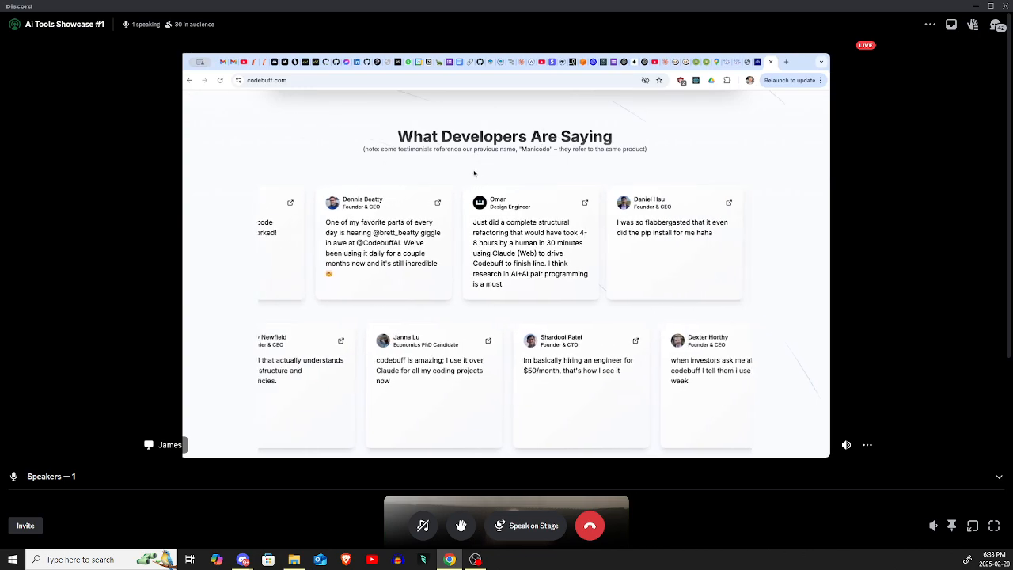
scroll("down", 3)
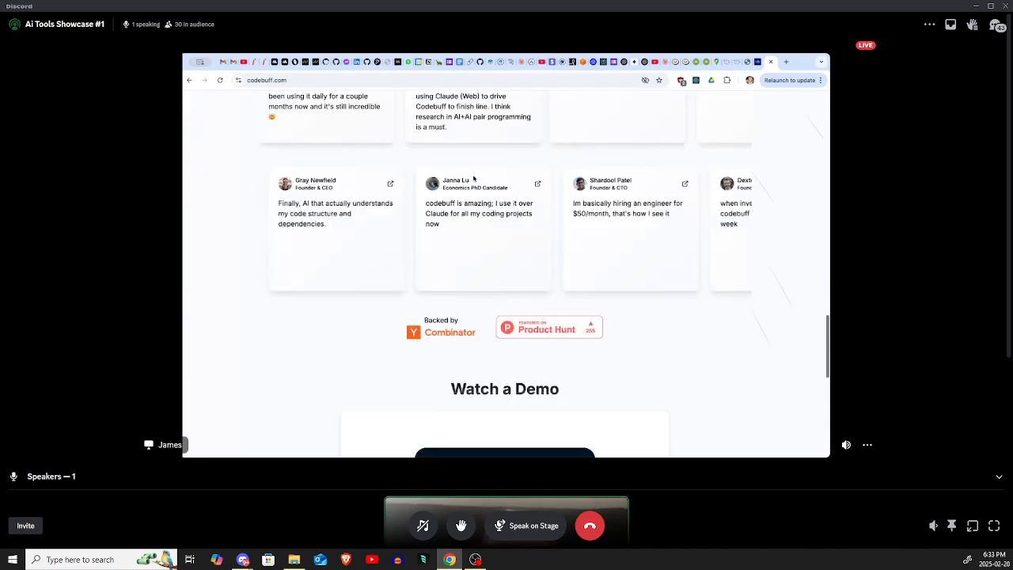
scroll("up", 3)
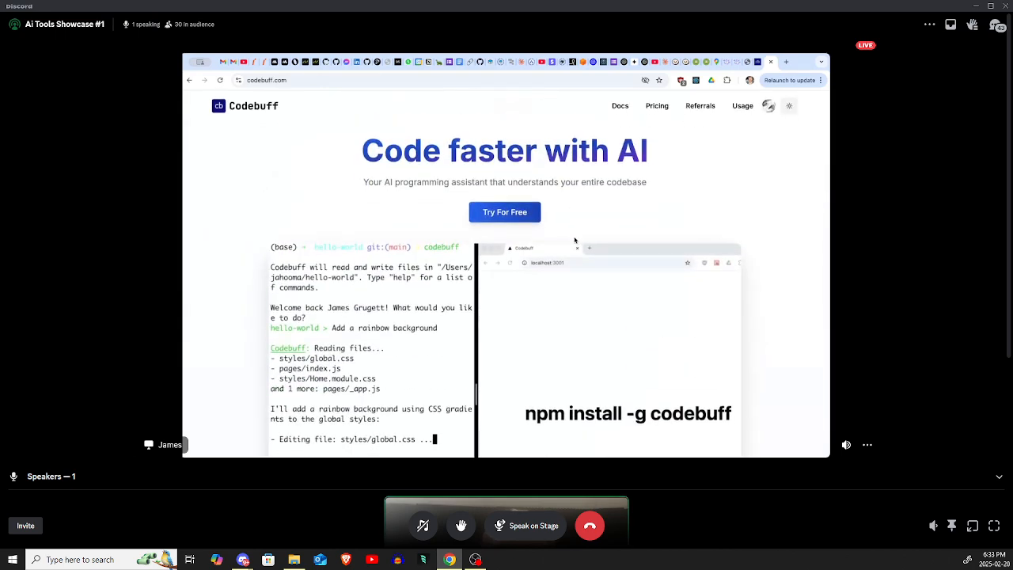